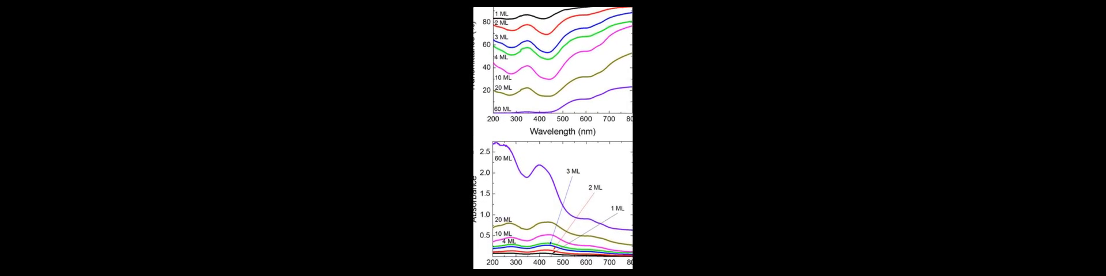
scroll("down", 3)
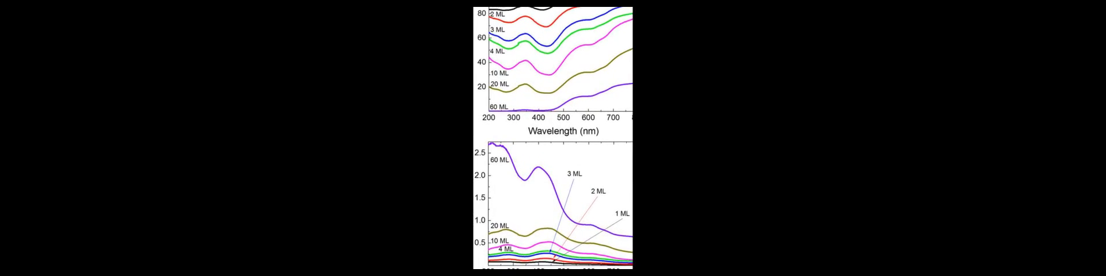
scroll("down", 3)
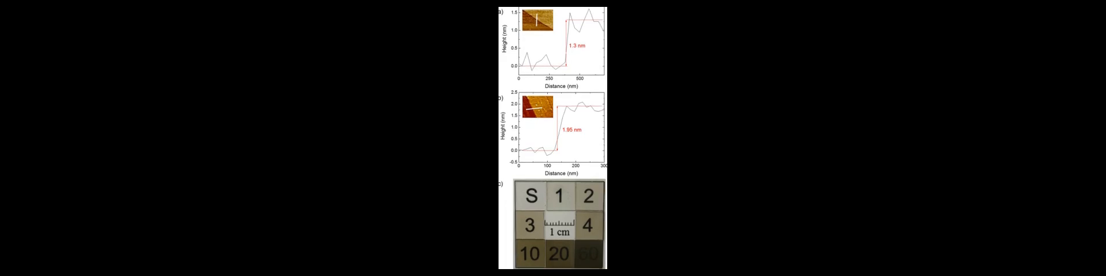
scroll("down", 3)
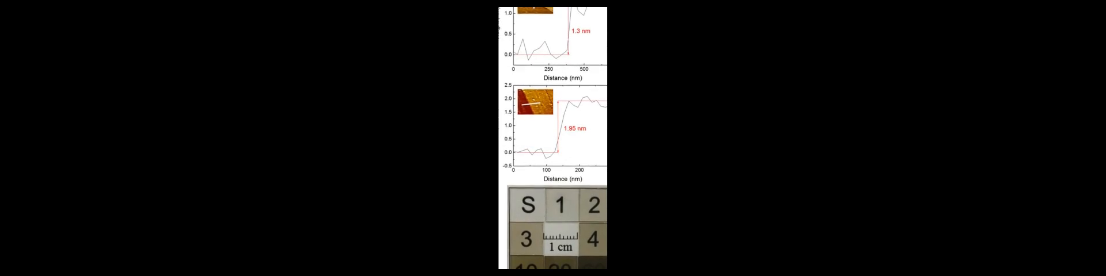
scroll("down", 3)
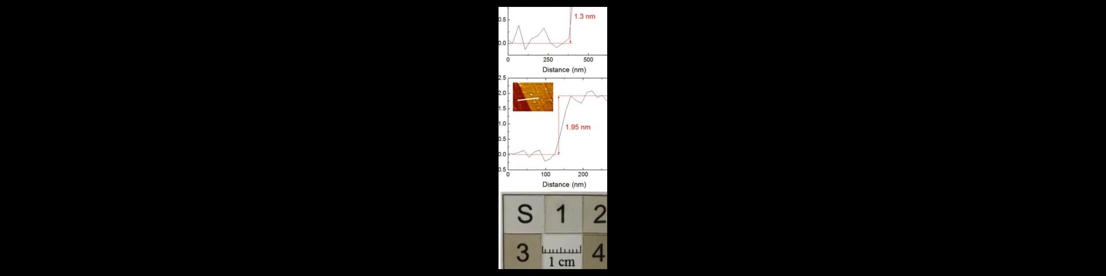
scroll("down", 3)
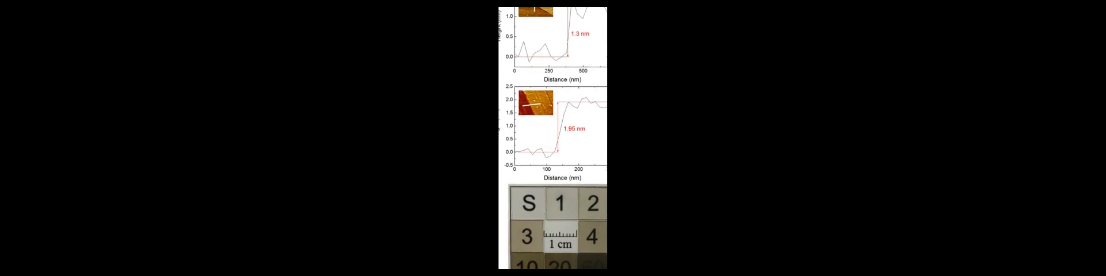
scroll("down", 3)
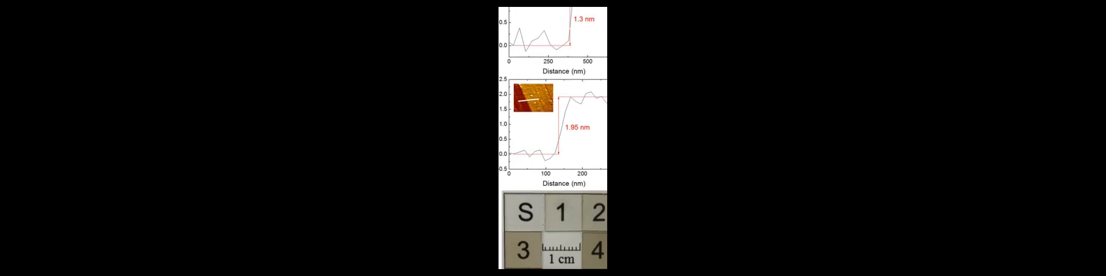
scroll("down", 3)
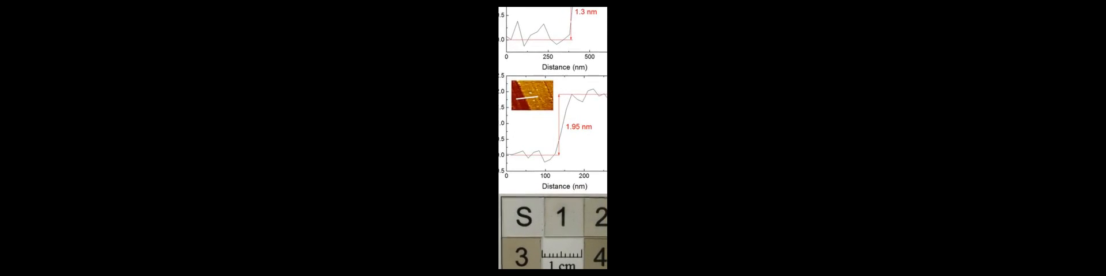
scroll("down", 3)
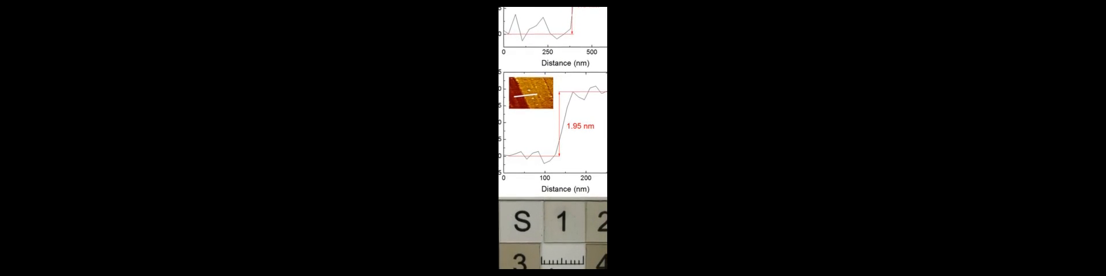